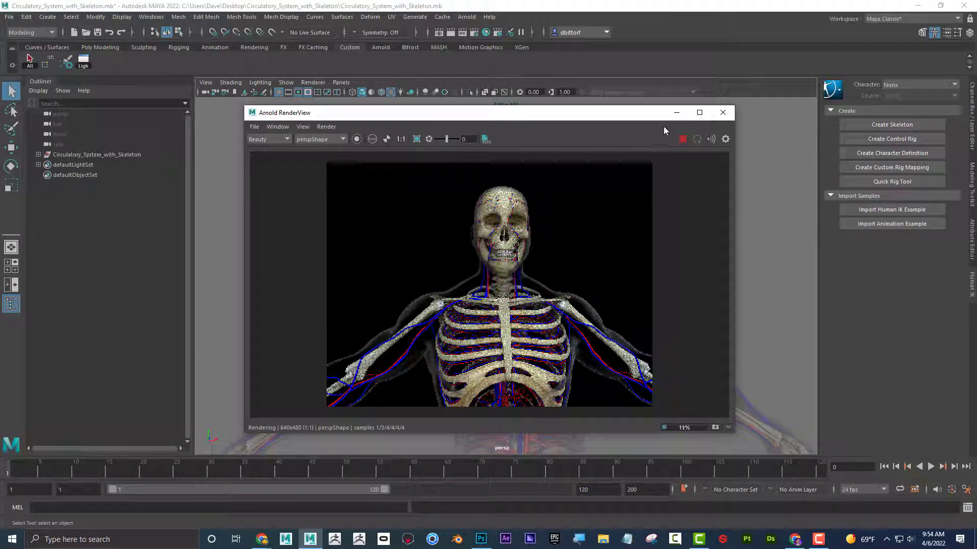
Step: Stop the running Arnold render of the skeleton behind semi-transparent skin
{"action": "left_click", "coordinate": [699, 112]}
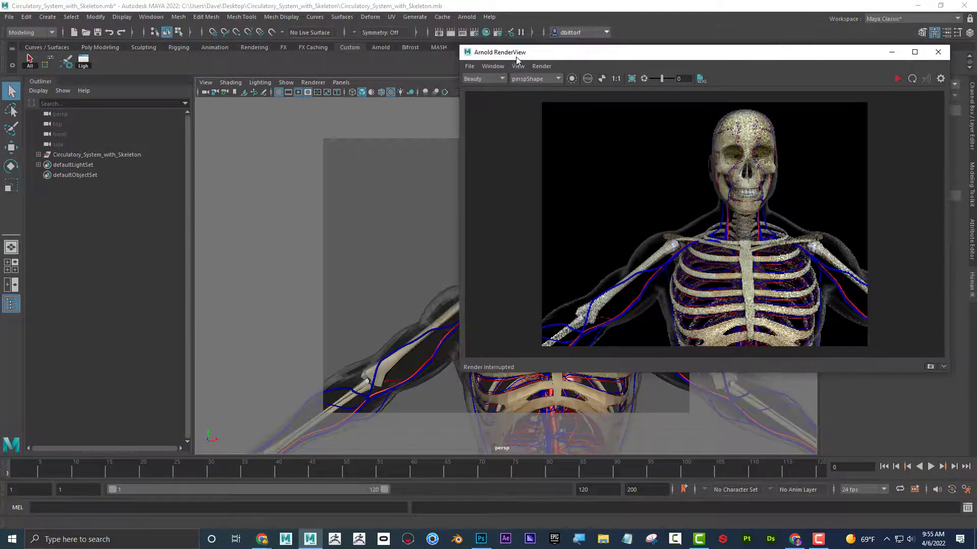
Step: Move the render window aside and graph the Skin_Gray_xRay_Material input and output network
{"action": "left_click_drag", "start_coordinate": [498, 52], "coordinate": [511, 97]}
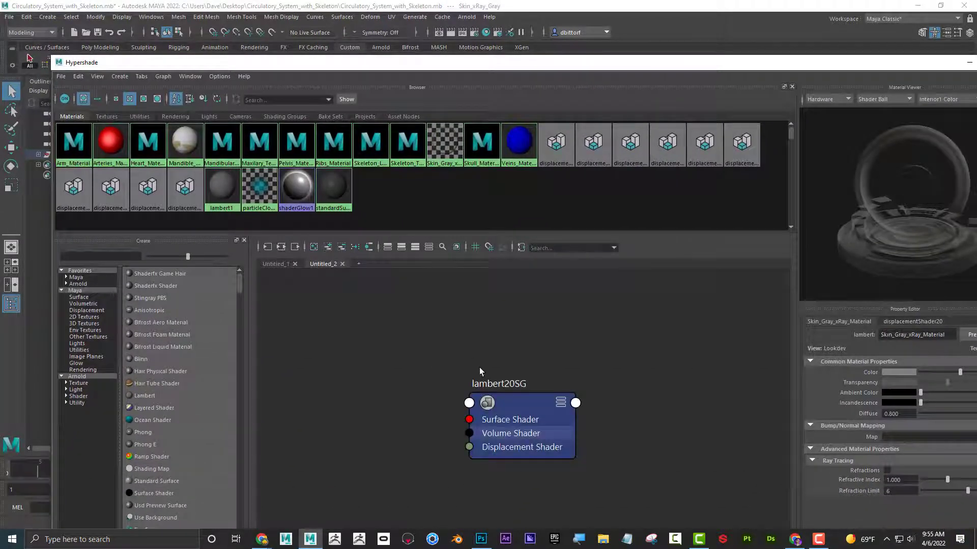
{"action": "left_click", "coordinate": [520, 427]}
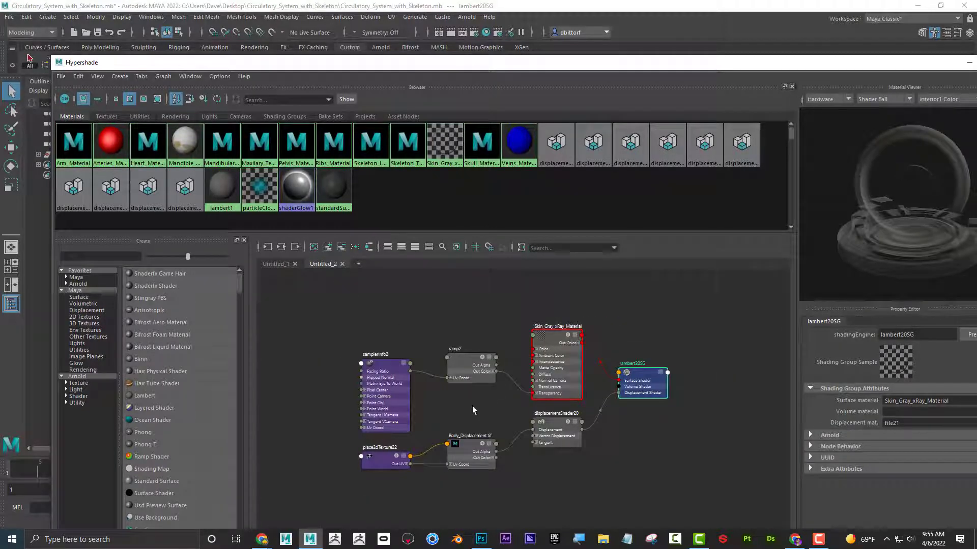
{"action": "mouse_move", "coordinate": [482, 381]}
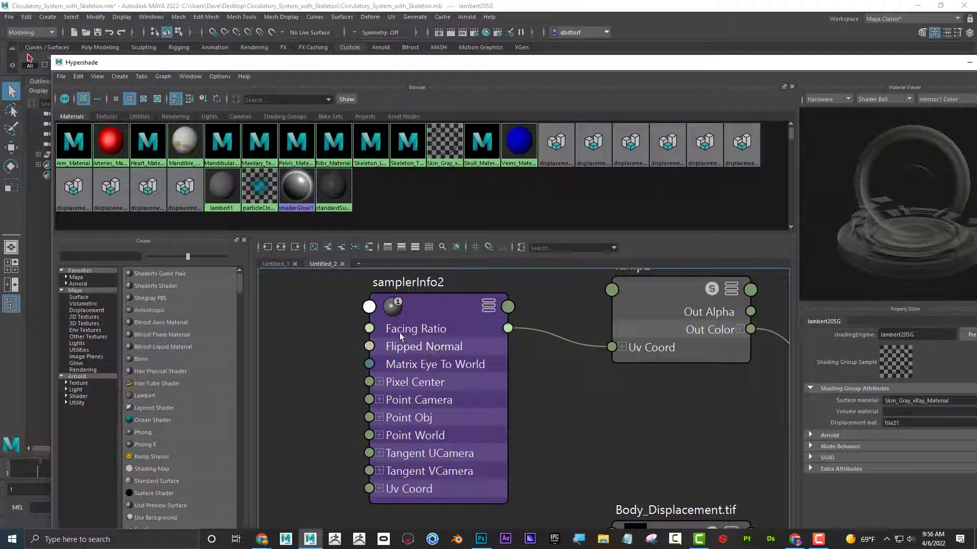
{"action": "mouse_move", "coordinate": [438, 334]}
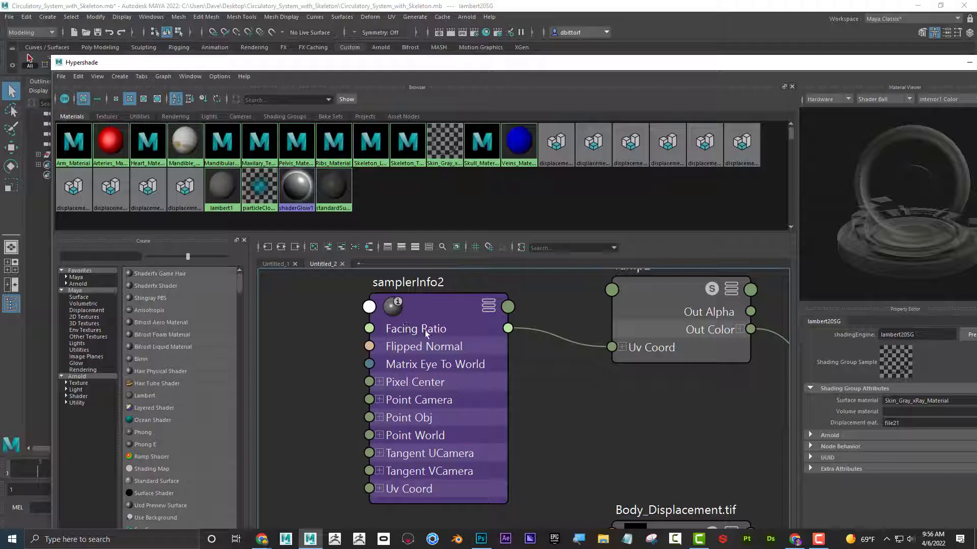
{"action": "mouse_move", "coordinate": [465, 68]}
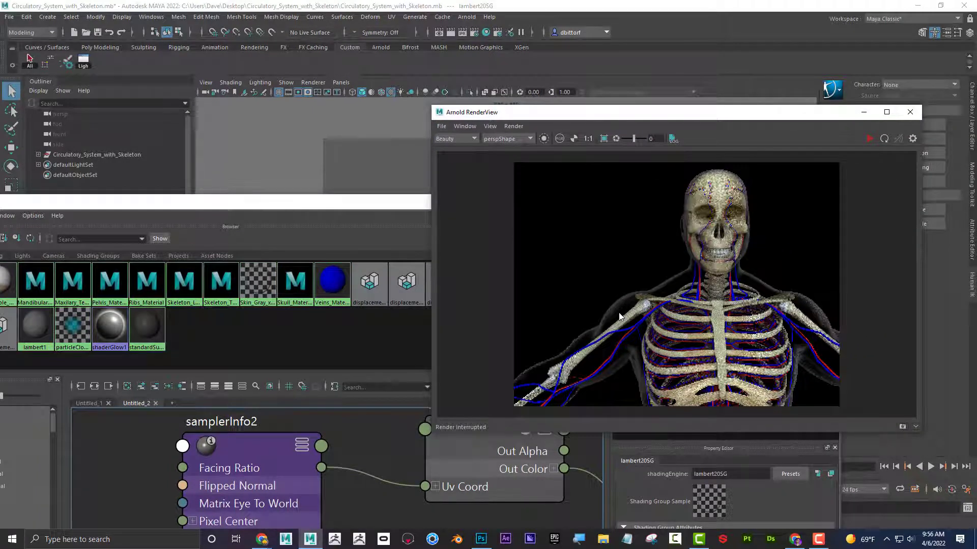
{"action": "mouse_move", "coordinate": [541, 267]}
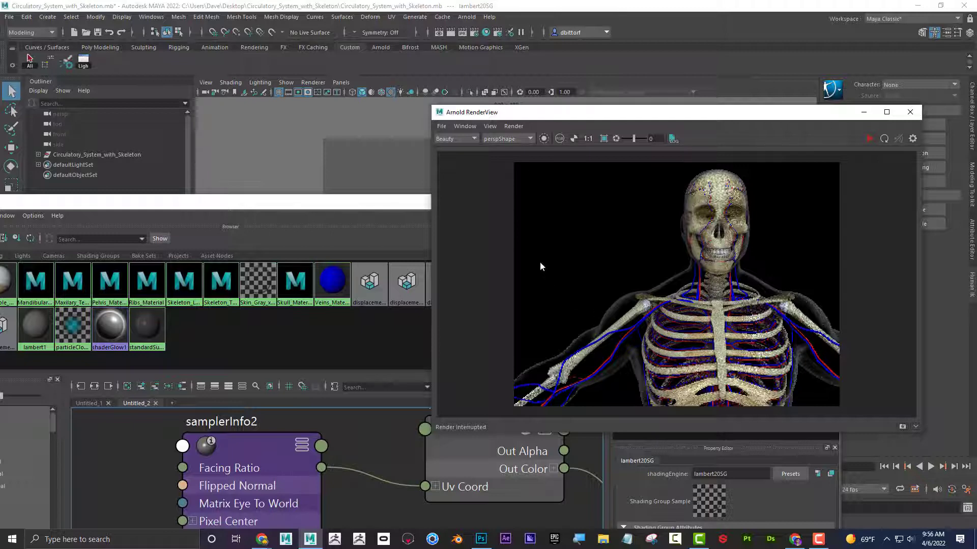
{"action": "mouse_move", "coordinate": [619, 306]}
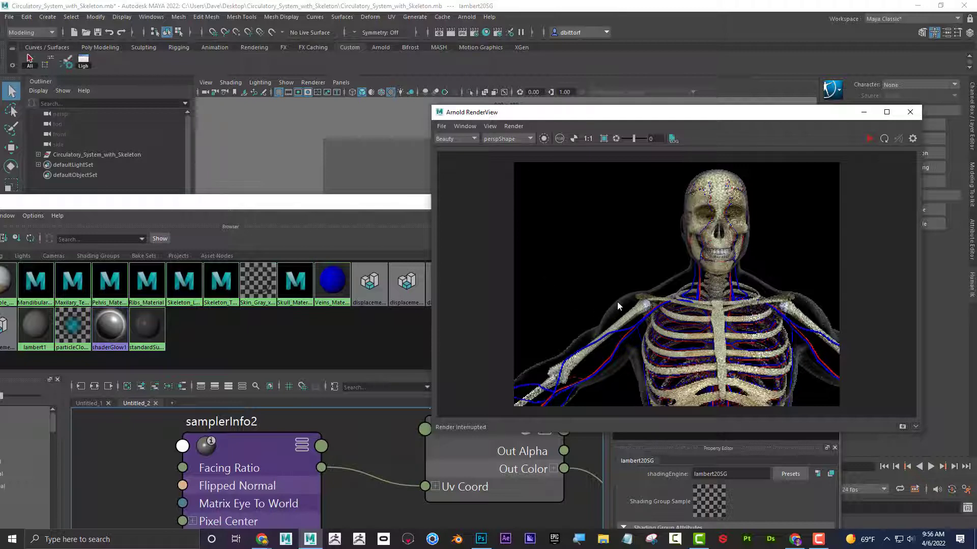
{"action": "mouse_move", "coordinate": [631, 299]}
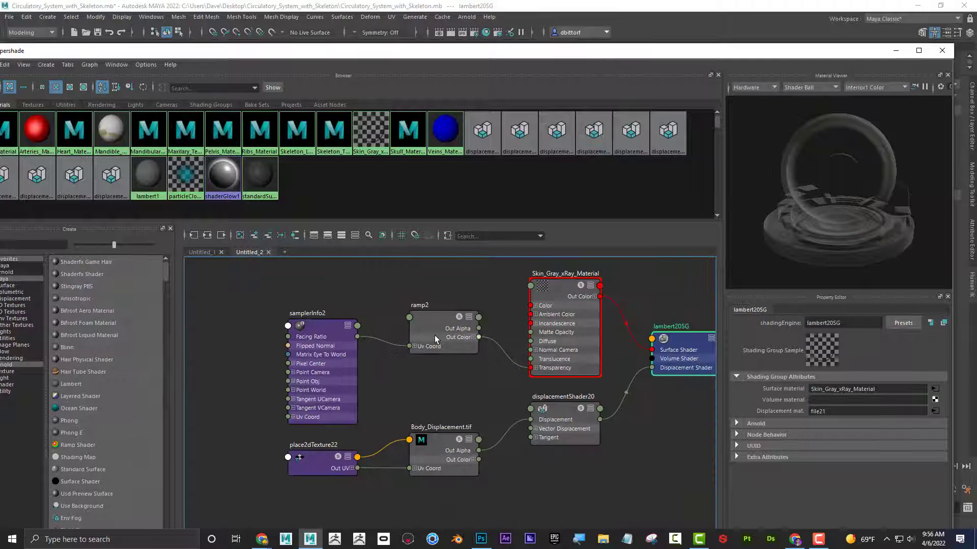
Step: Slide ramp2's white color entry to about 0.49, then select Skin_Gray_xRay_Material
{"action": "left_click", "coordinate": [442, 305]}
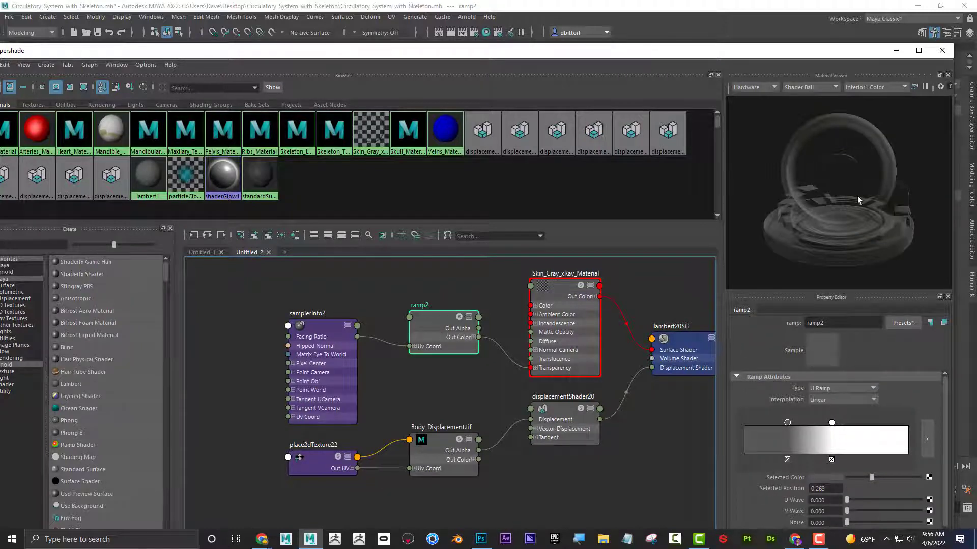
{"action": "left_click_drag", "start_coordinate": [831, 422], "coordinate": [867, 422]}
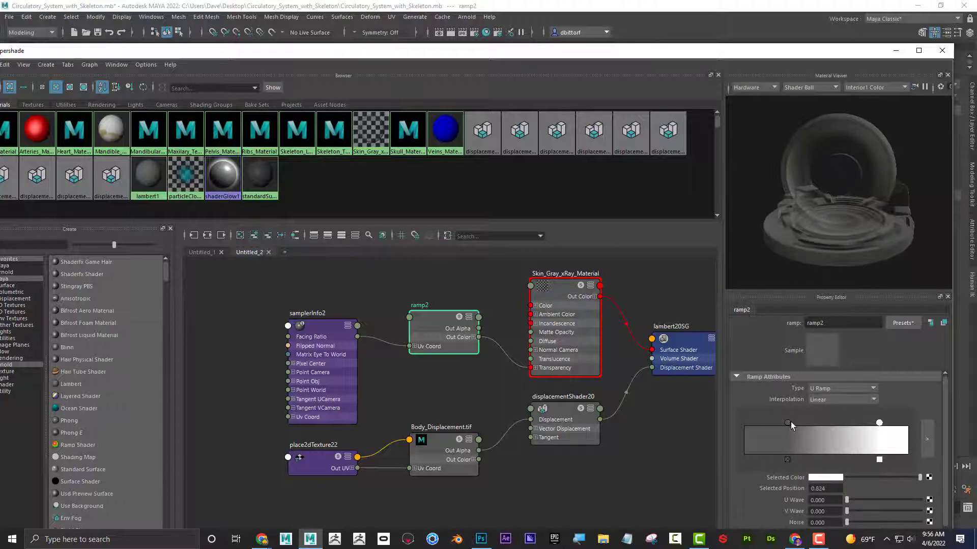
{"action": "left_click_drag", "start_coordinate": [791, 422], "coordinate": [791, 423]}
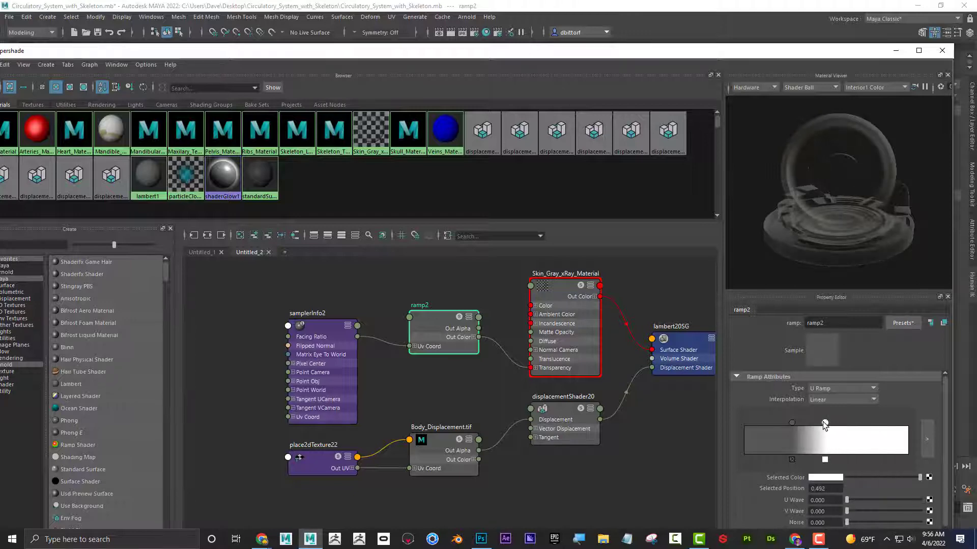
{"action": "left_click", "coordinate": [564, 290]}
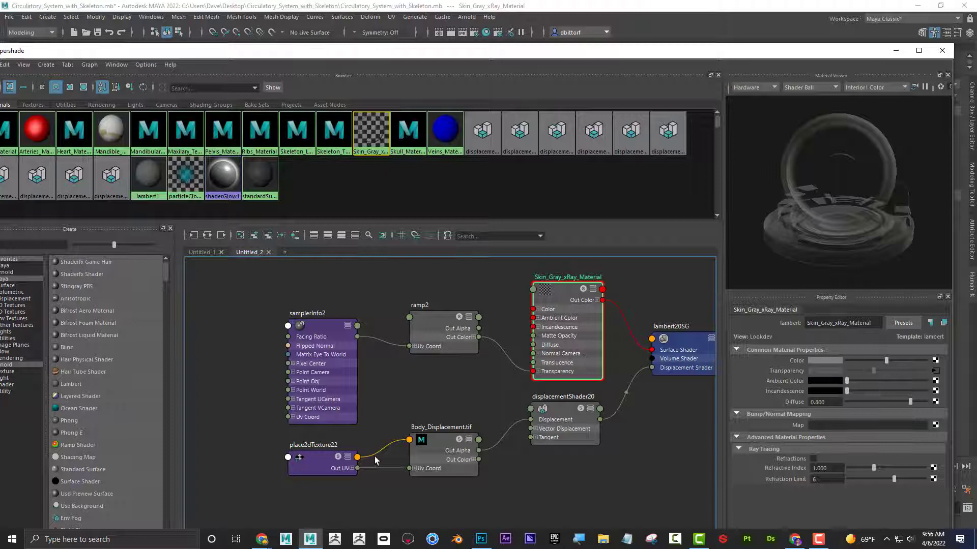
{"action": "mouse_move", "coordinate": [490, 406]}
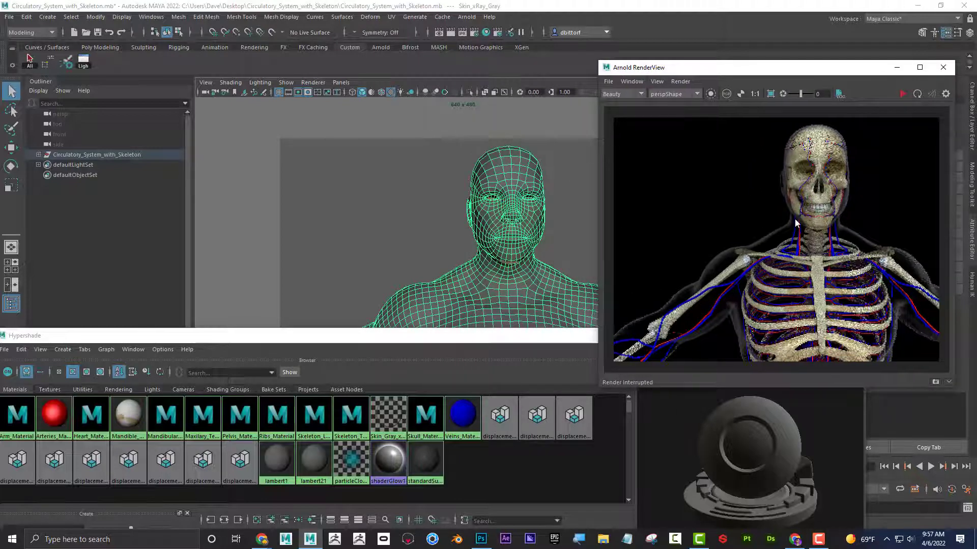
Step: Refresh the Arnold render to show the body with plain lambert21
{"action": "left_click", "coordinate": [903, 94]}
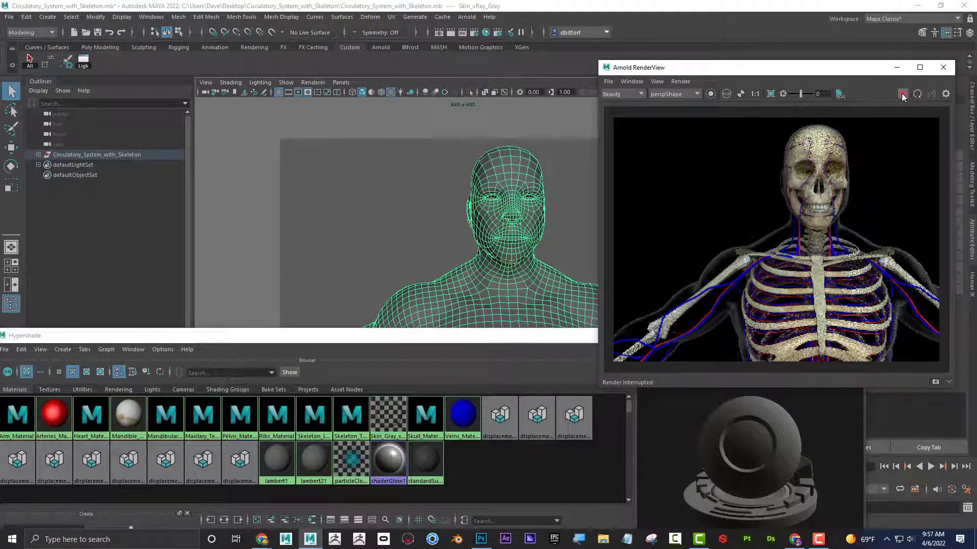
{"action": "left_click", "coordinate": [902, 93]}
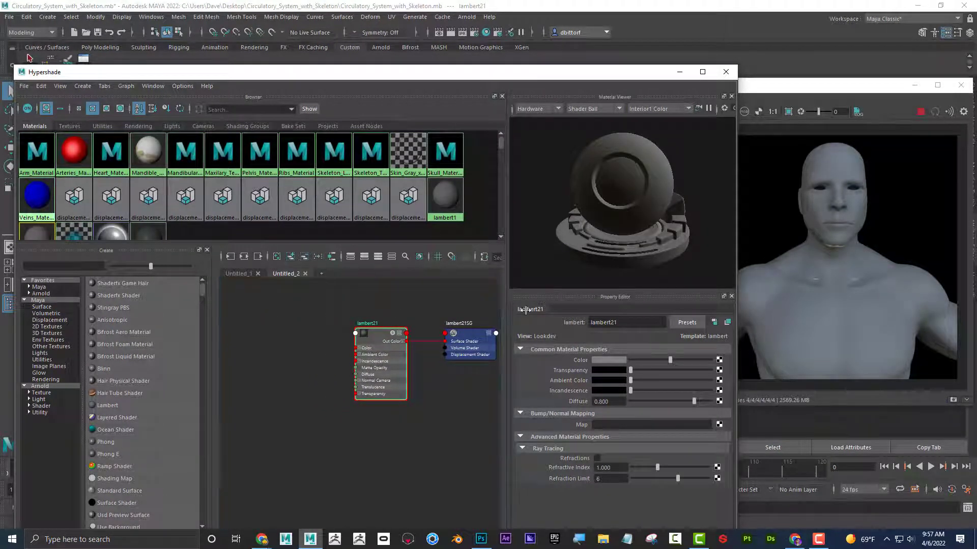
{"action": "mouse_move", "coordinate": [36, 331]}
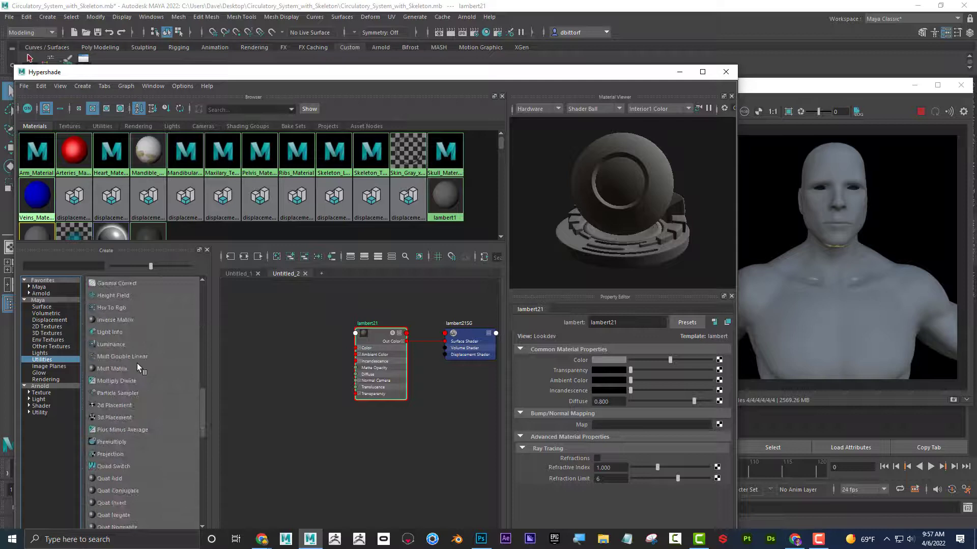
Step: Add a samplerInfo3 utility node and show the 2D Textures list
{"action": "scroll", "scroll_direction": "down", "scroll_amount": 3}
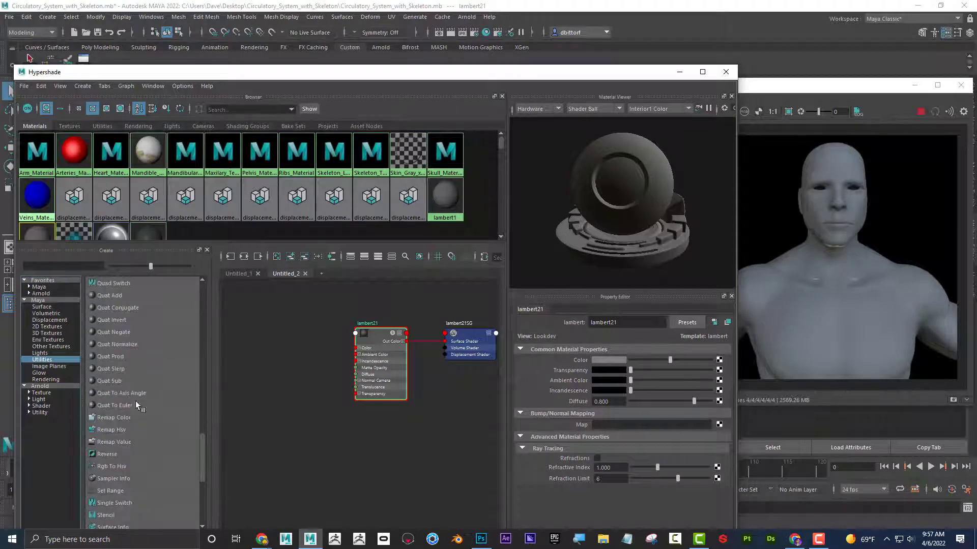
{"action": "left_click", "coordinate": [113, 479]}
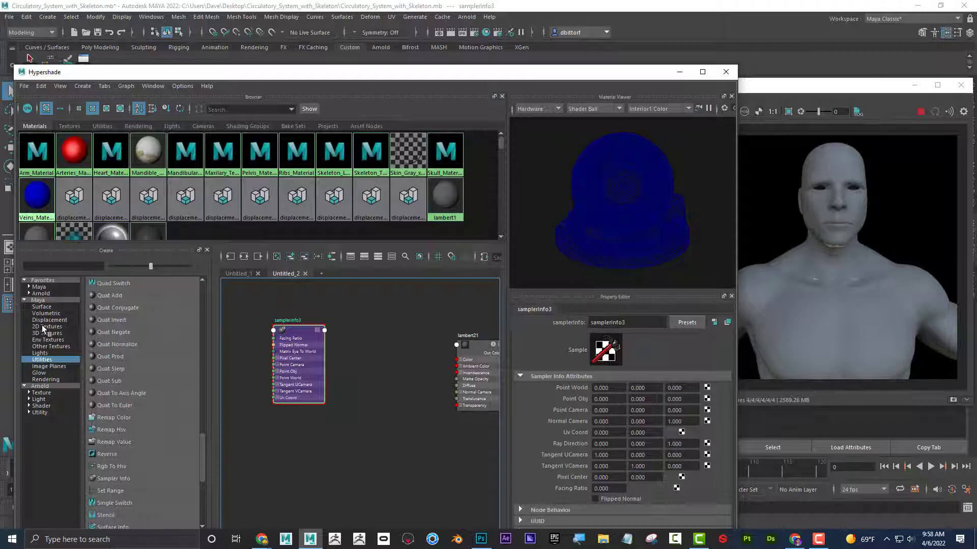
{"action": "left_click", "coordinate": [47, 326]}
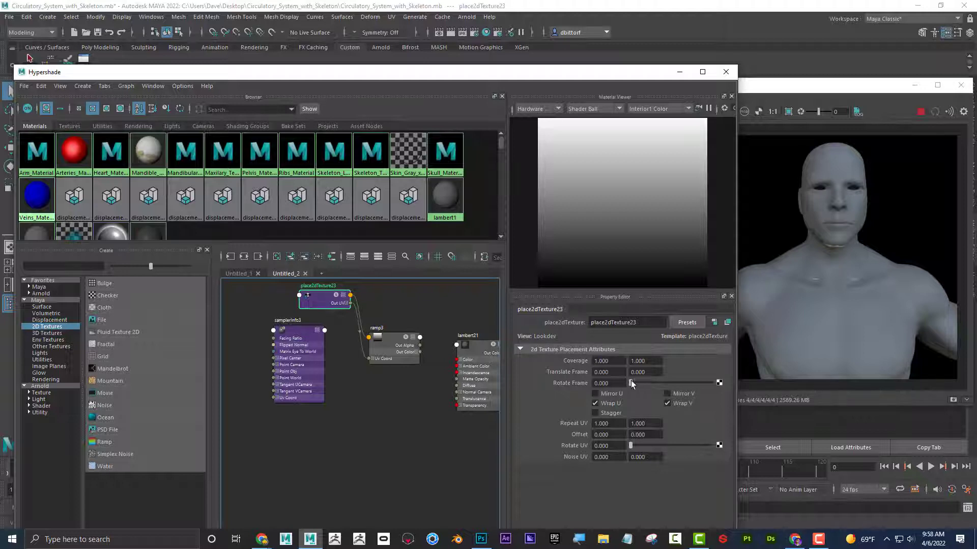
Step: Connect samplerInfo3 Facing Ratio into ramp3's UV coordinate
{"action": "left_click_drag", "start_coordinate": [630, 382], "coordinate": [643, 383]}
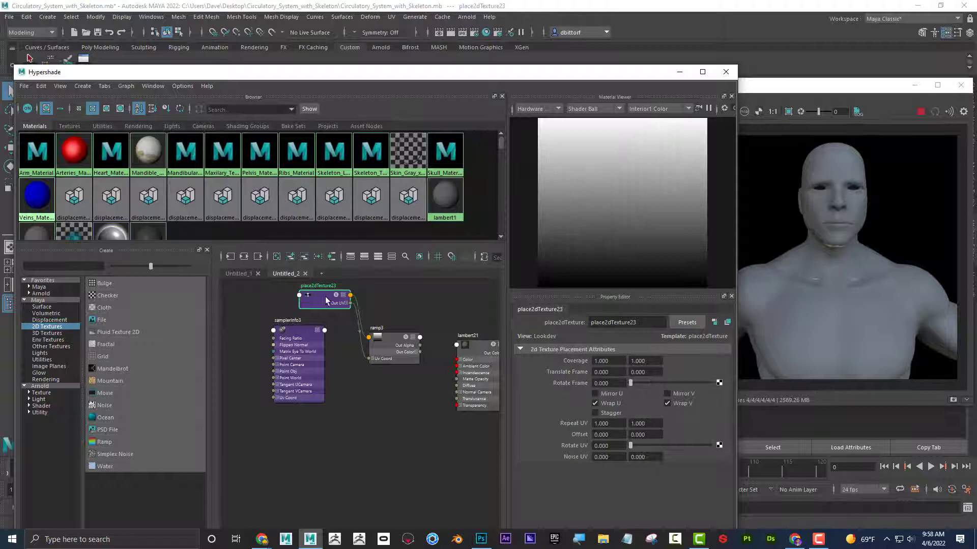
{"action": "mouse_move", "coordinate": [329, 302]}
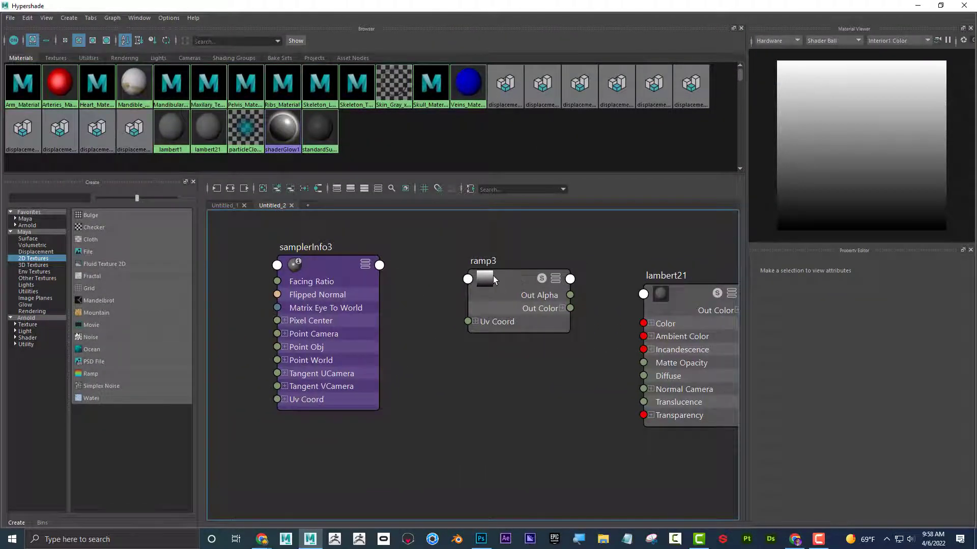
{"action": "left_click", "coordinate": [508, 287]}
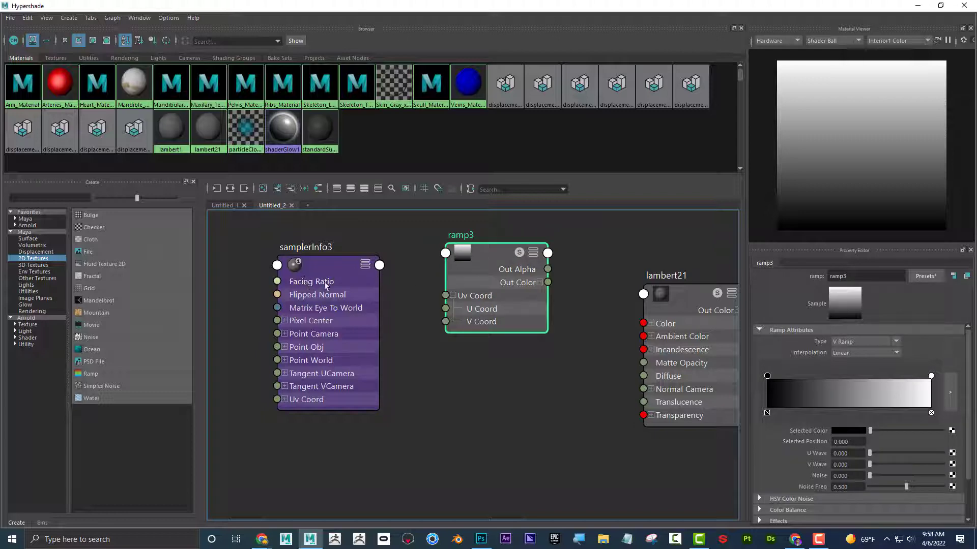
{"action": "left_click", "coordinate": [380, 265]}
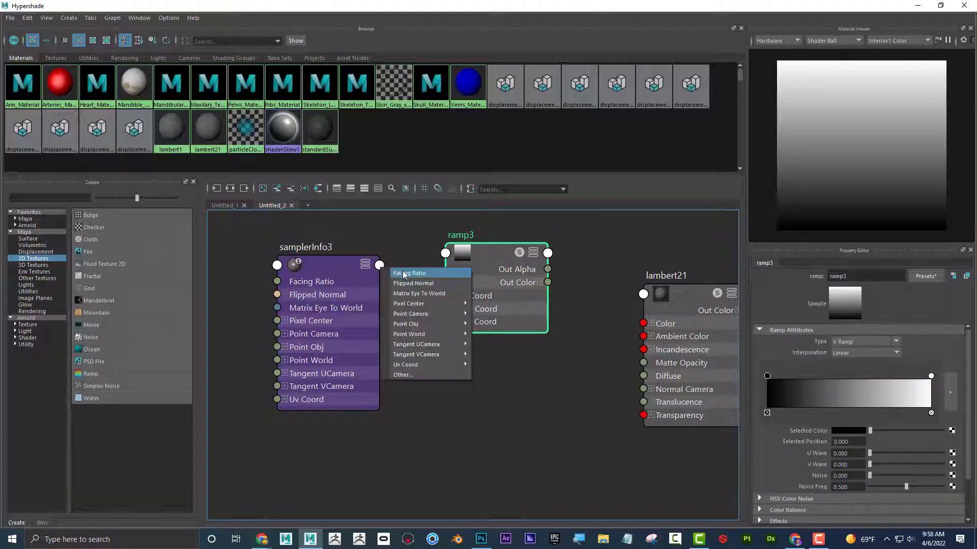
{"action": "left_click", "coordinate": [409, 273]}
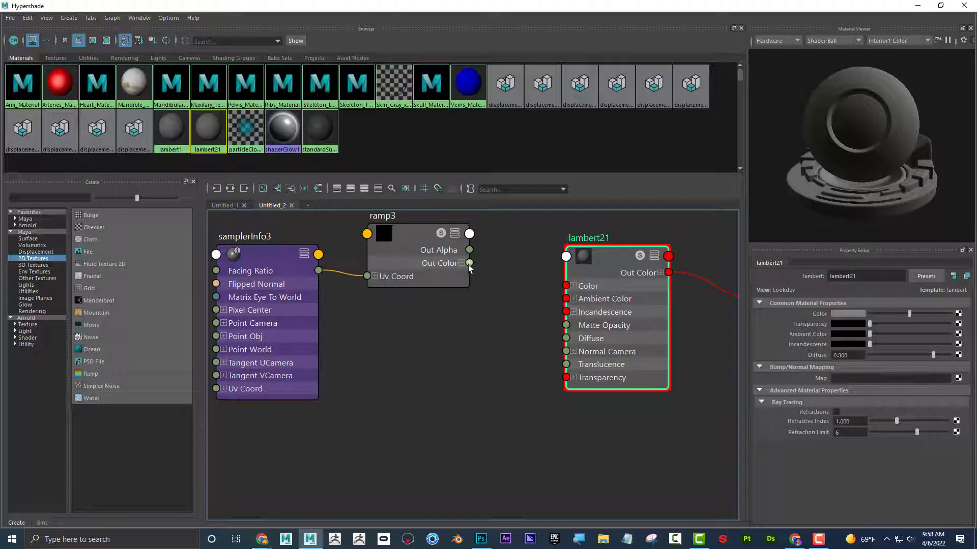
Step: Wire ramp3 Out Color into lambert21 Transparency and move the black stop to about 0.4
{"action": "left_click_drag", "start_coordinate": [469, 263], "coordinate": [566, 378]}
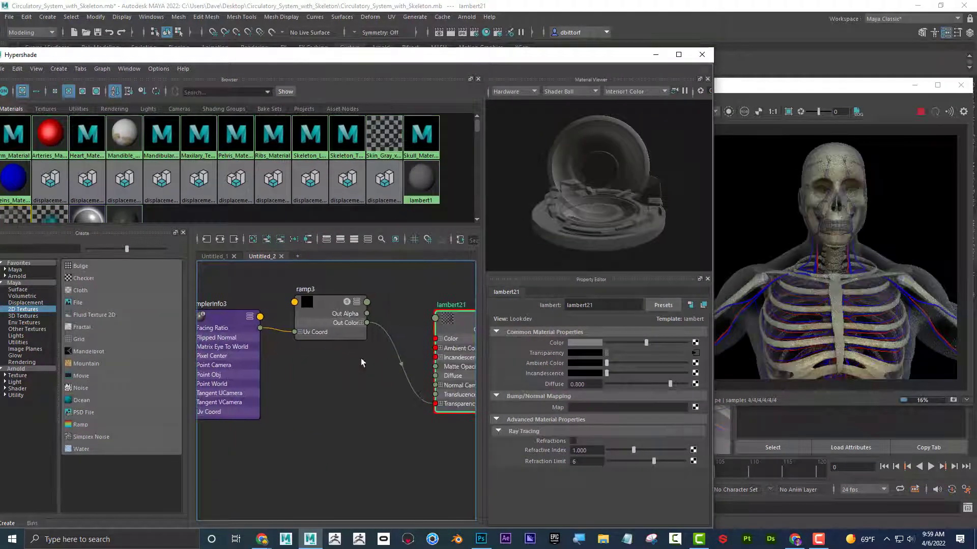
{"action": "left_click", "coordinate": [305, 289]}
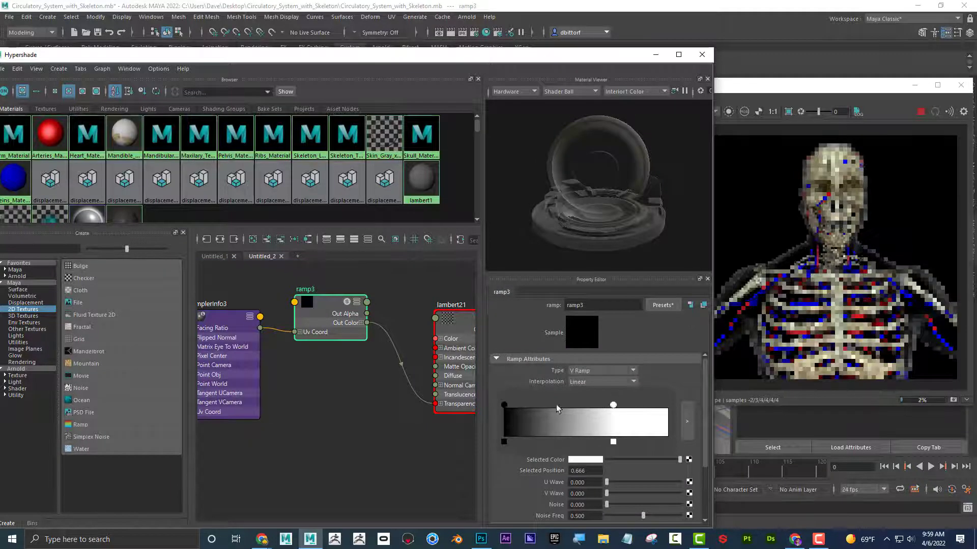
{"action": "left_click_drag", "start_coordinate": [611, 405], "coordinate": [559, 405]}
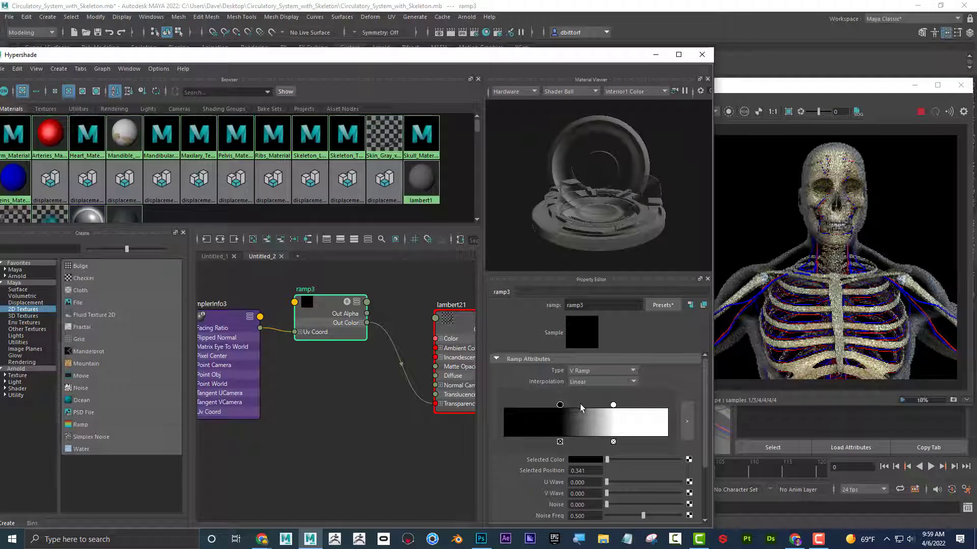
{"action": "left_click_drag", "start_coordinate": [560, 405], "coordinate": [571, 405]}
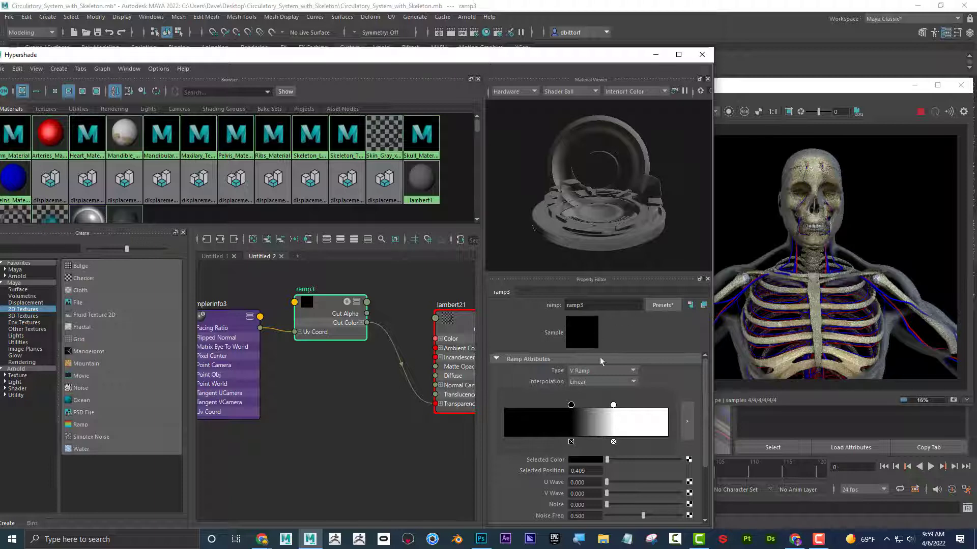
{"action": "left_click", "coordinate": [602, 382]}
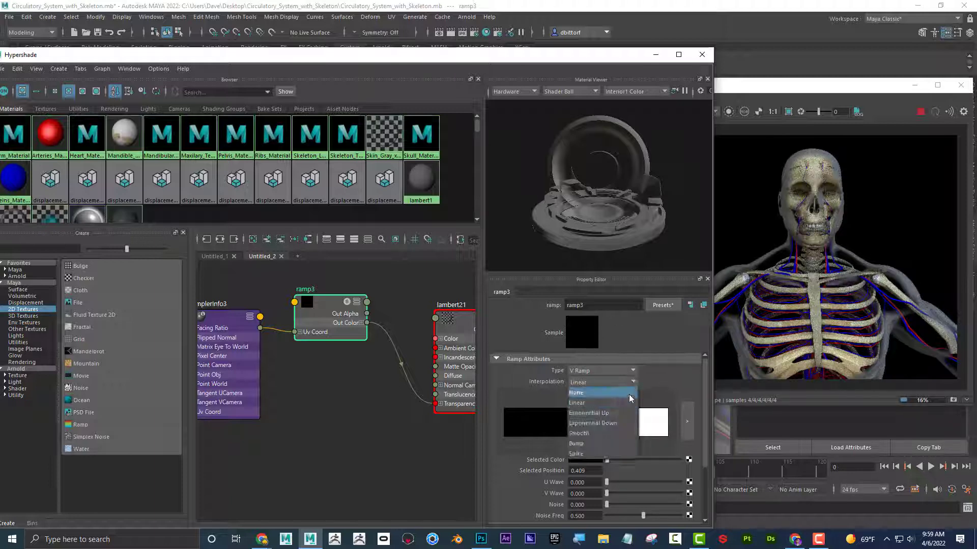
{"action": "left_click", "coordinate": [575, 392]}
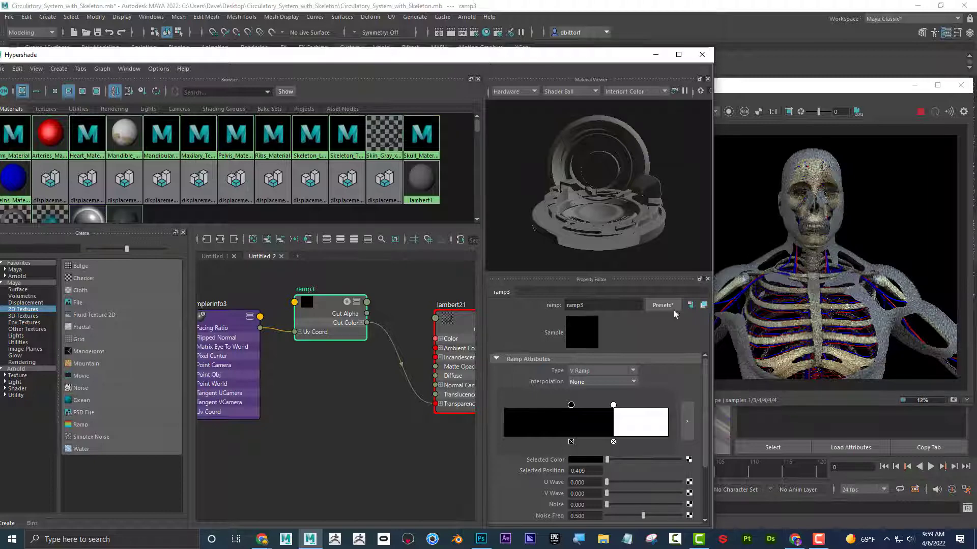
{"action": "left_click", "coordinate": [602, 381]}
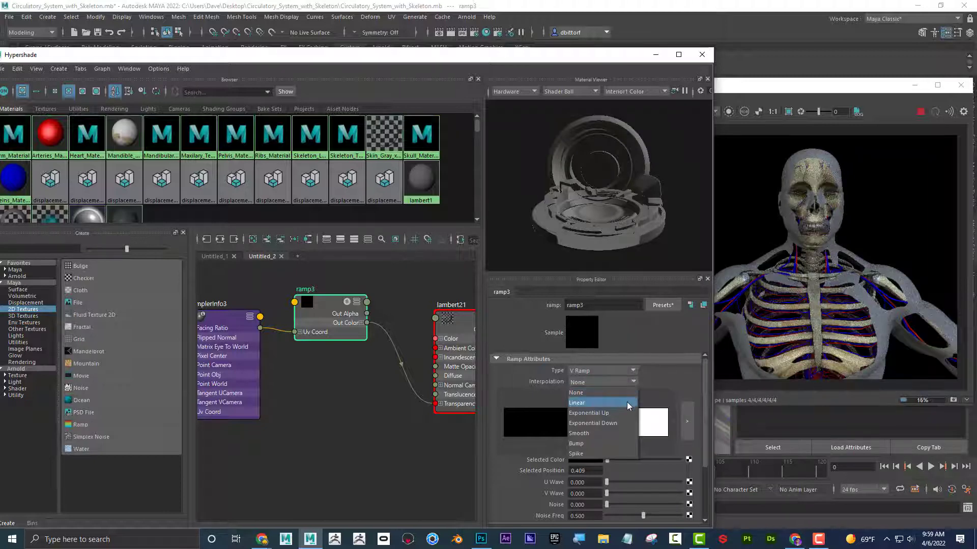
{"action": "left_click", "coordinate": [576, 402]}
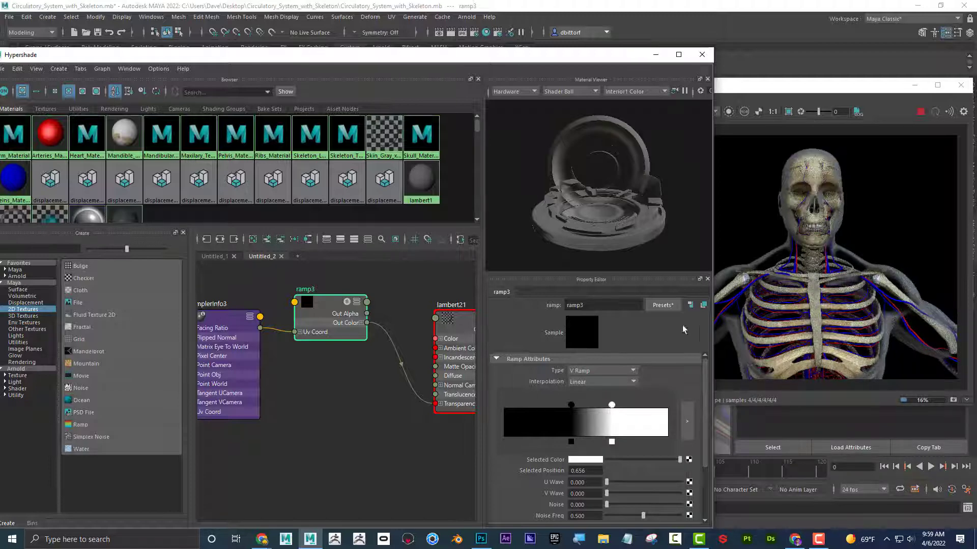
{"action": "mouse_move", "coordinate": [759, 264]}
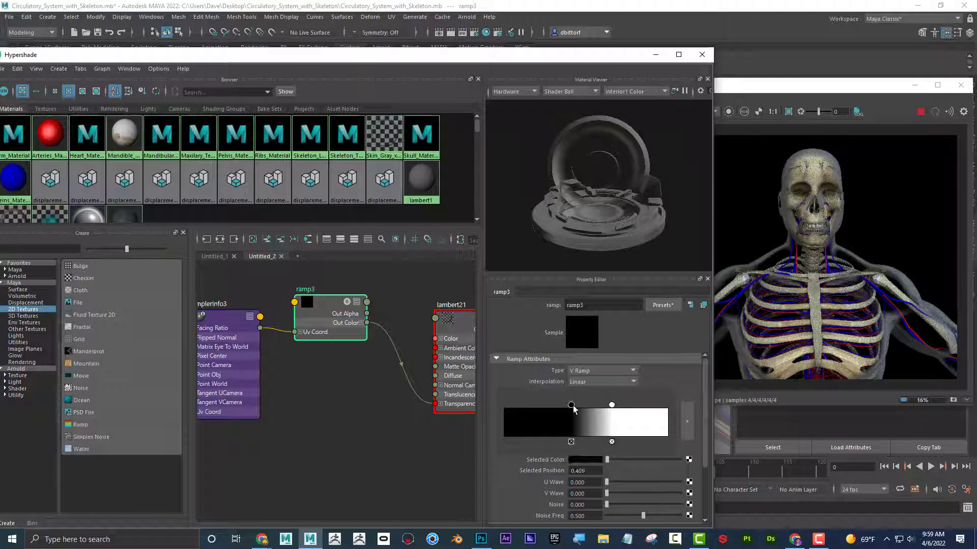
{"action": "mouse_move", "coordinate": [571, 405]}
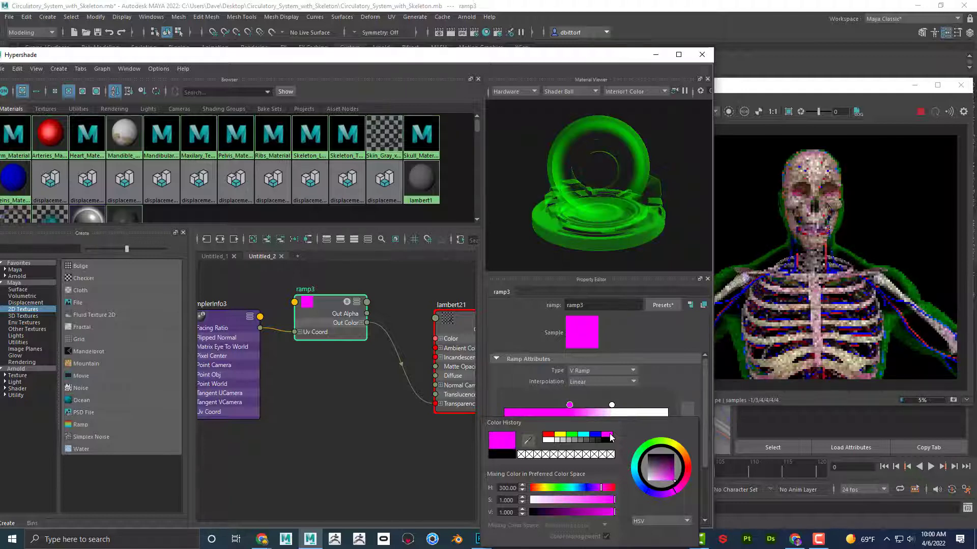
Step: Try magenta, then green, for ramp3's dark color stop
{"action": "left_click", "coordinate": [561, 435]}
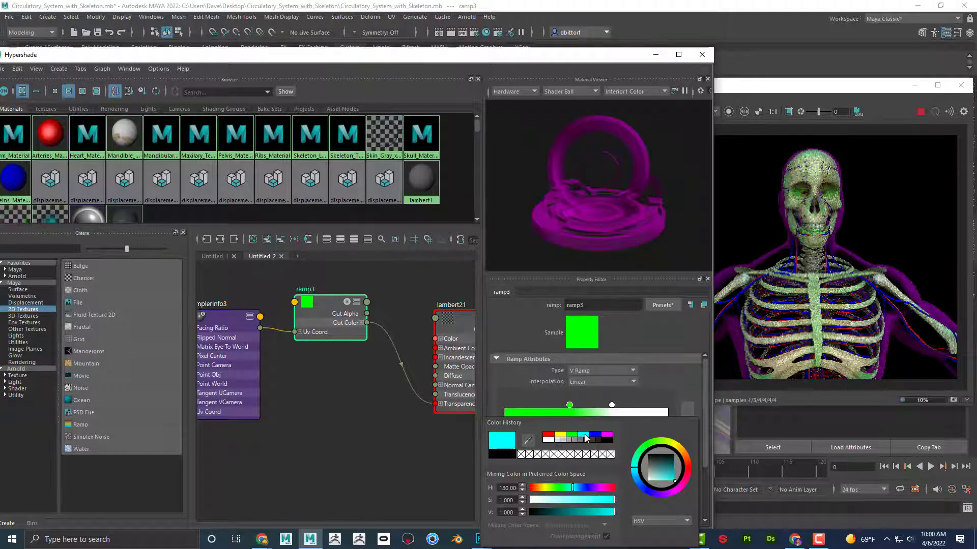
{"action": "left_click", "coordinate": [585, 437]}
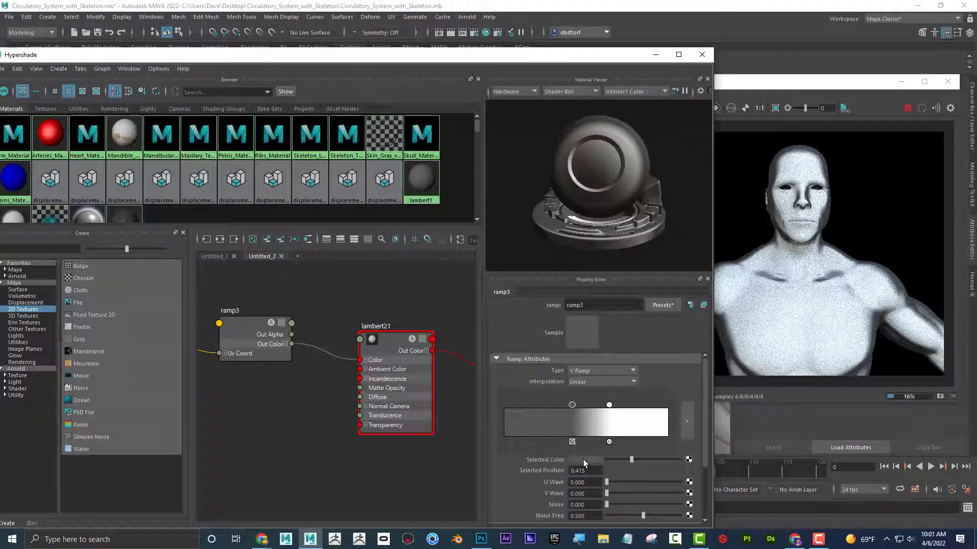
Step: Change the Selected Color of ramp3's dark stop
{"action": "left_click", "coordinate": [595, 459]}
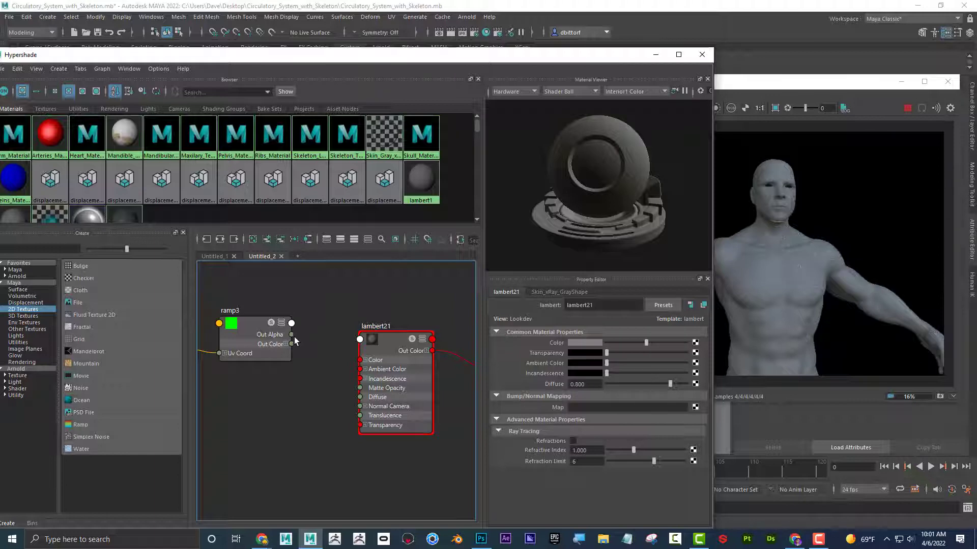
{"action": "mouse_move", "coordinate": [594, 285]}
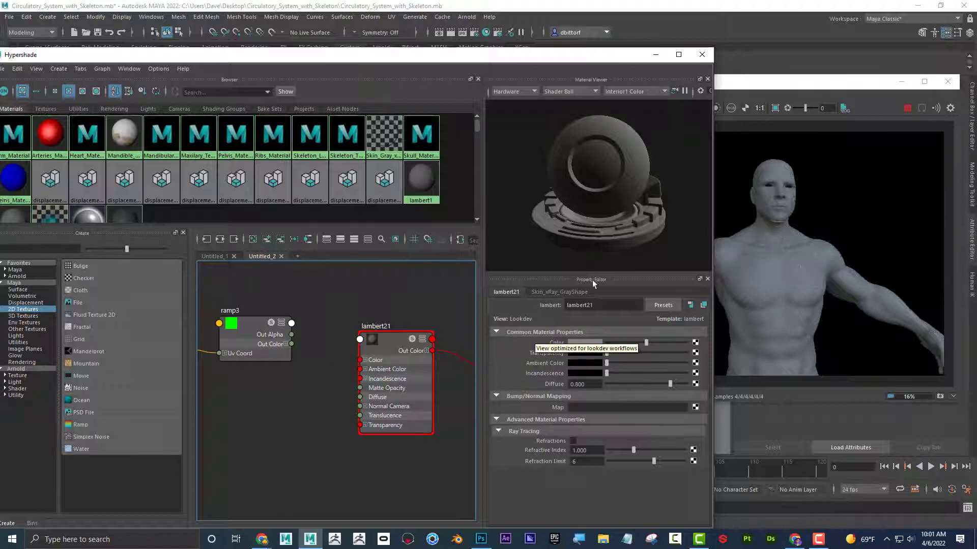